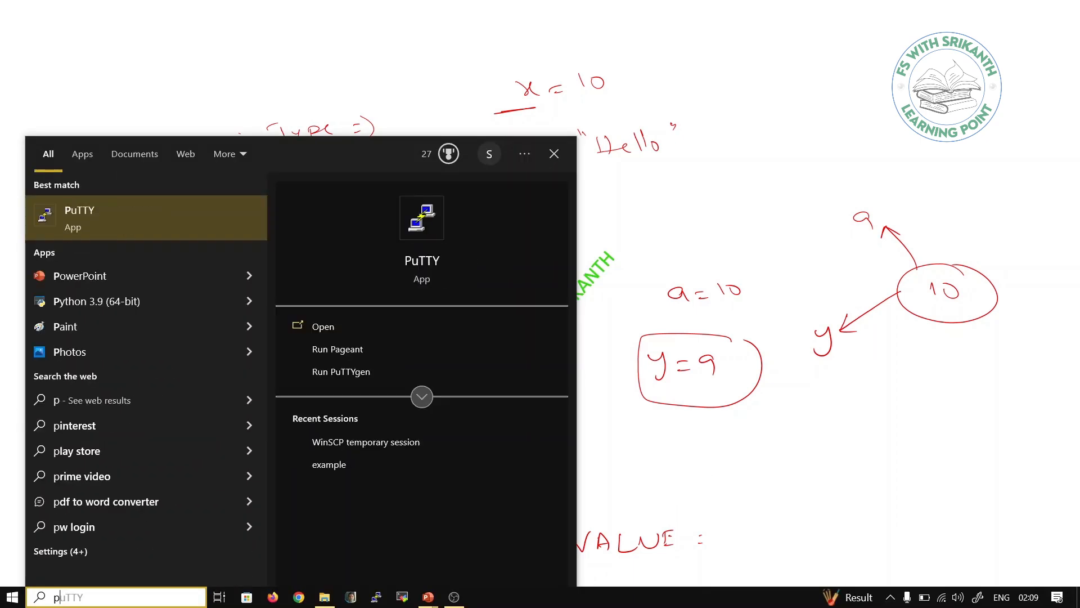
# Launch the Python 3.9 (64-bit) interactive shell from Windows Start search
pyautogui.write('python 3.9 (64-bit)')
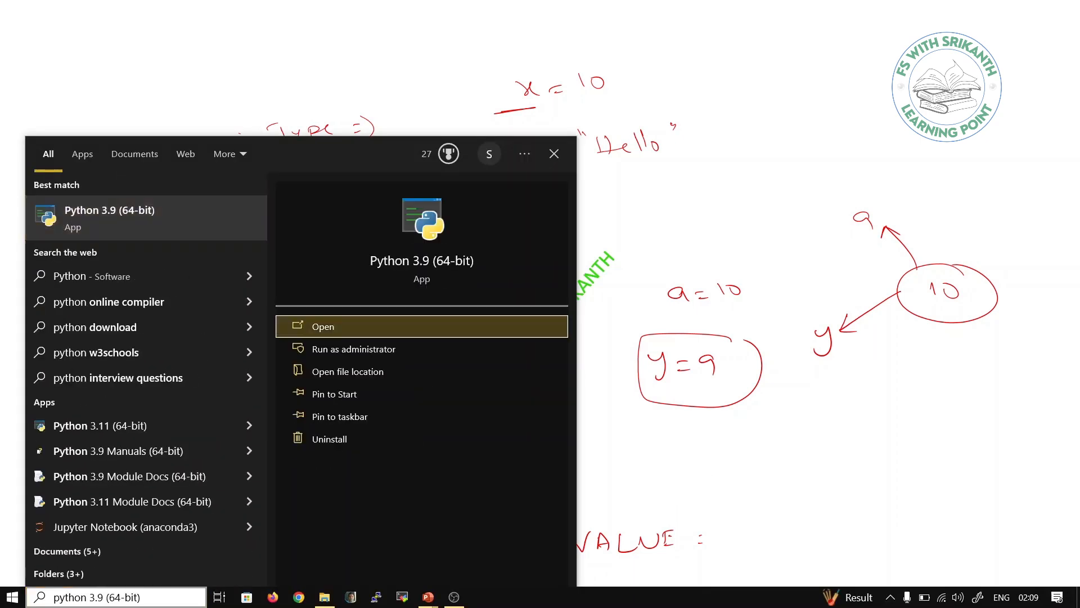
pyautogui.click(322, 326)
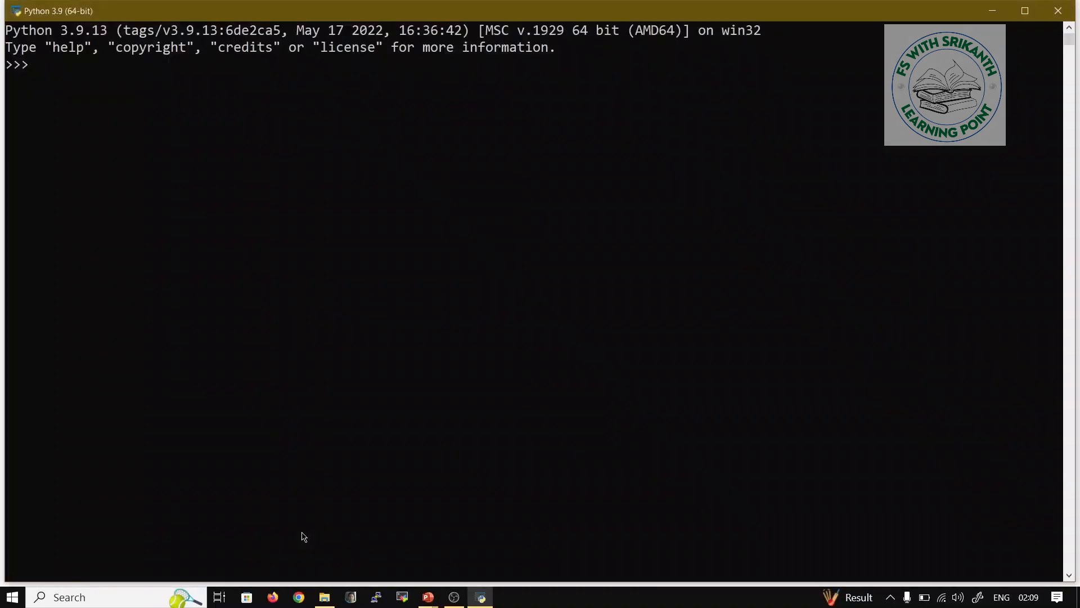
# Define age = 30 and name = "srikanth" at the >>> prompt
pyautogui.write('age=30')
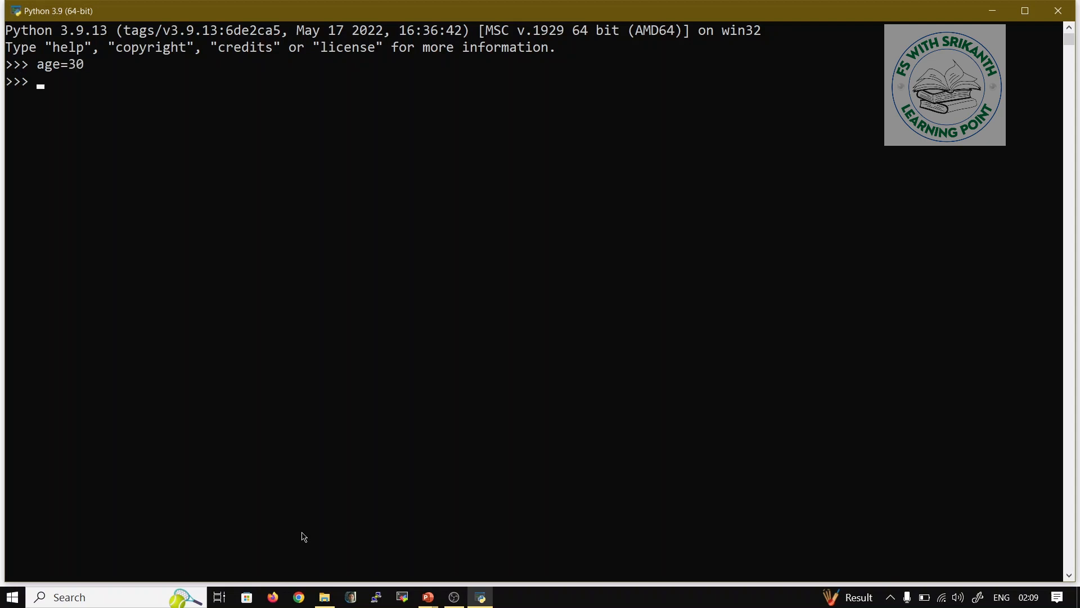
pyautogui.write('name')
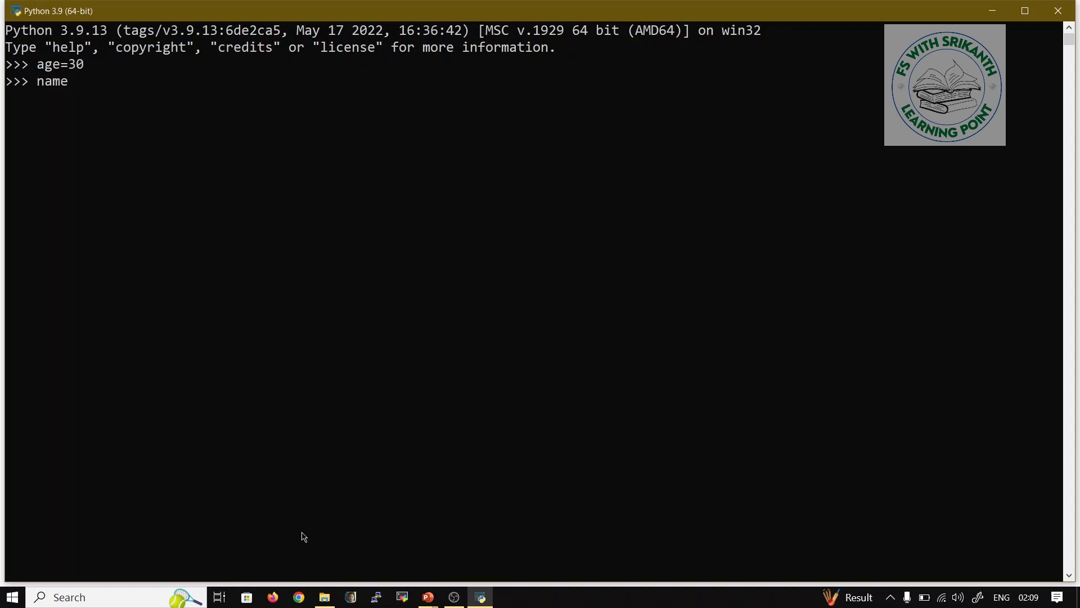
pyautogui.write('="')
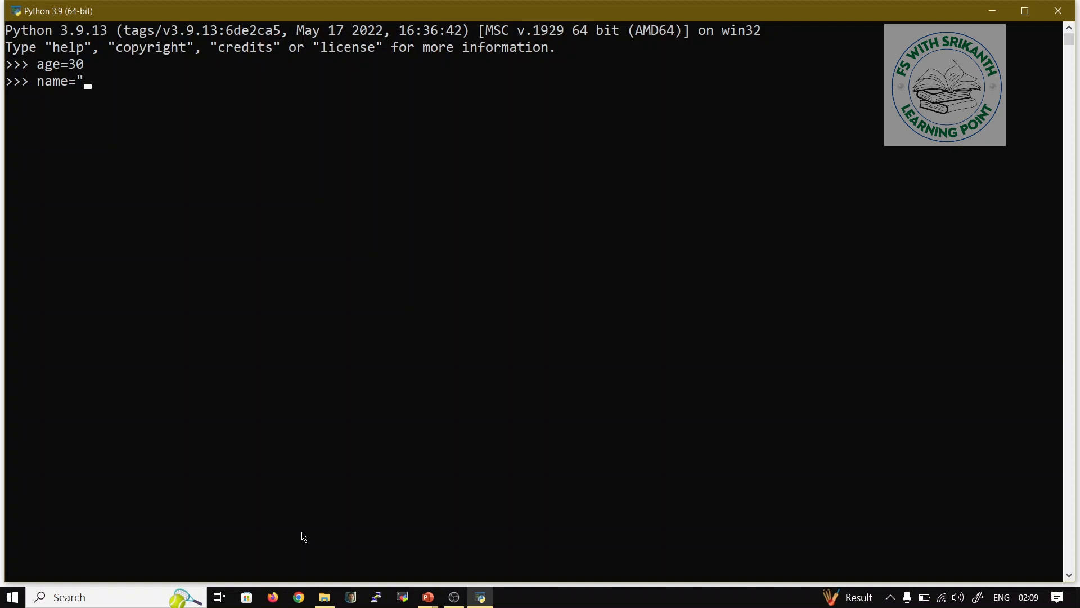
pyautogui.write('srikanth')
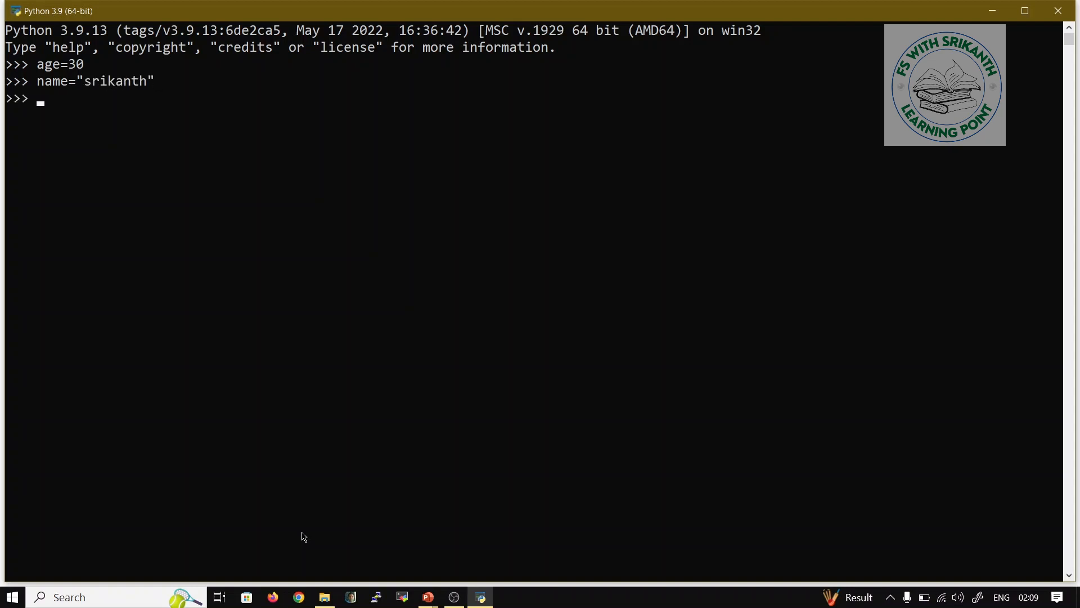
# Check type(age) and type(name), reporting int and str
pyautogui.write('t')
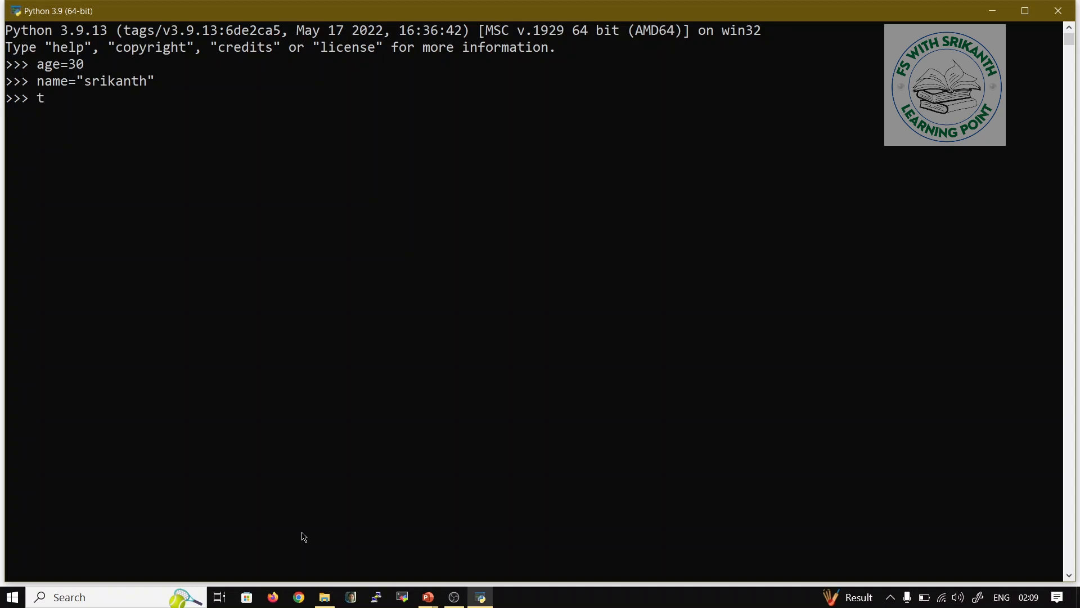
pyautogui.write('ype')
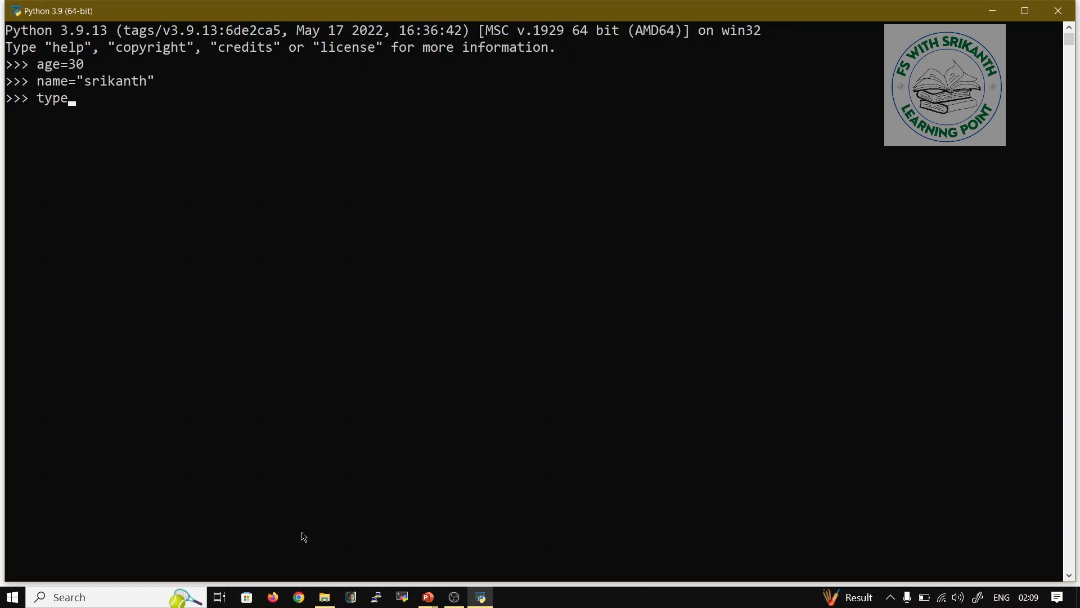
pyautogui.write('(')
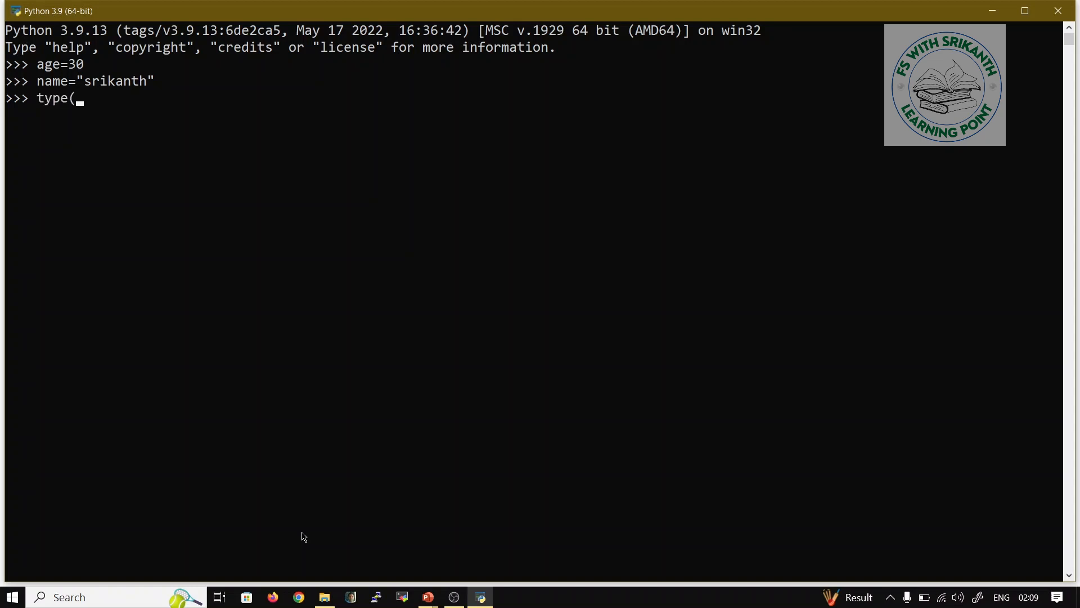
pyautogui.write('age')
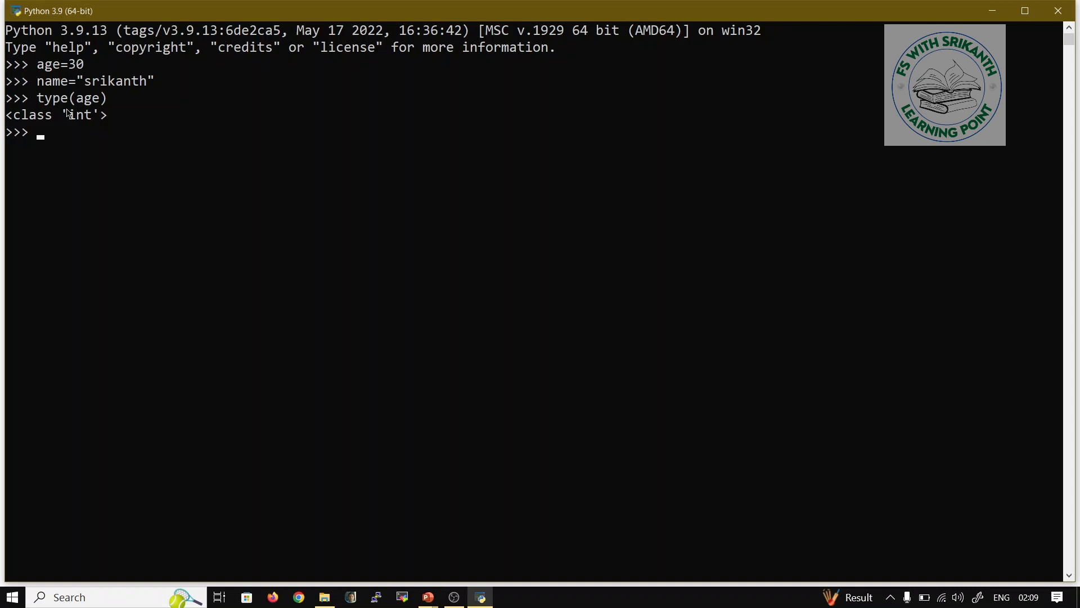
pyautogui.write('y')
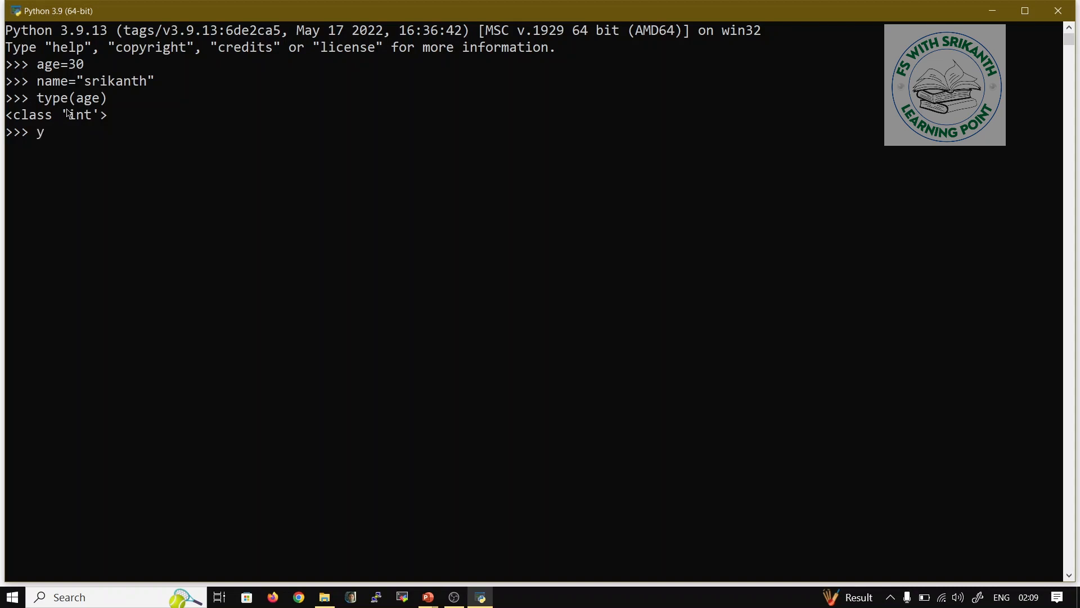
pyautogui.write('type')
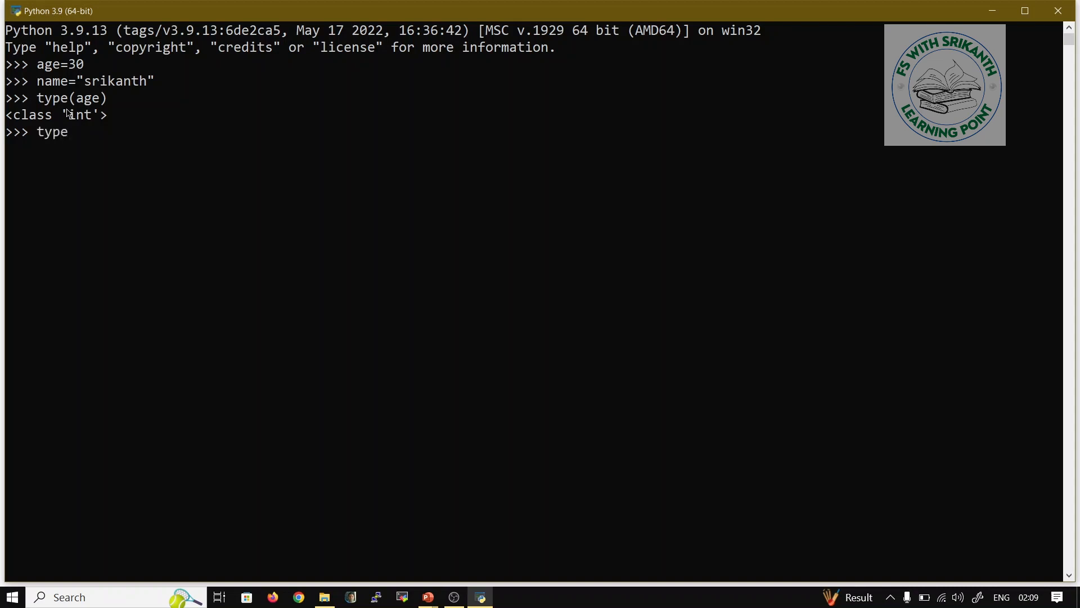
pyautogui.write('(name')
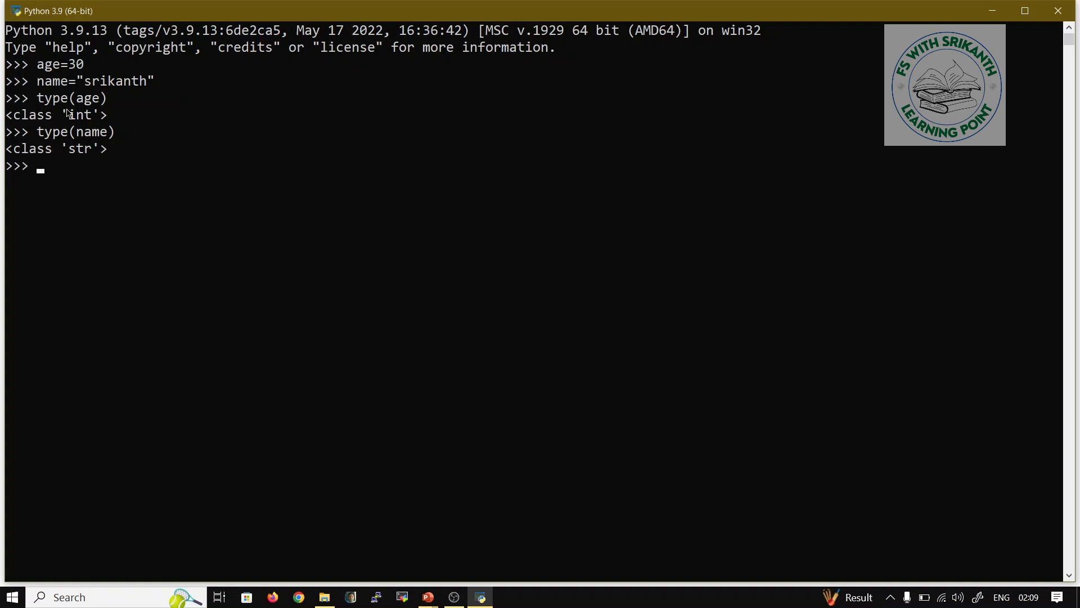
pyautogui.doubleClick(68, 97)
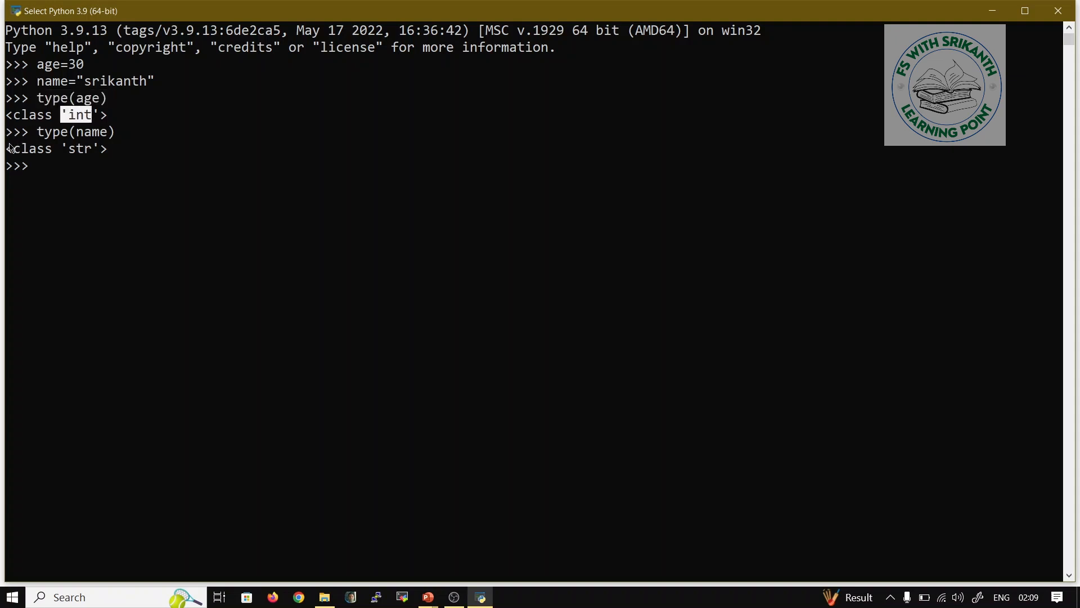
pyautogui.doubleClick(55, 148)
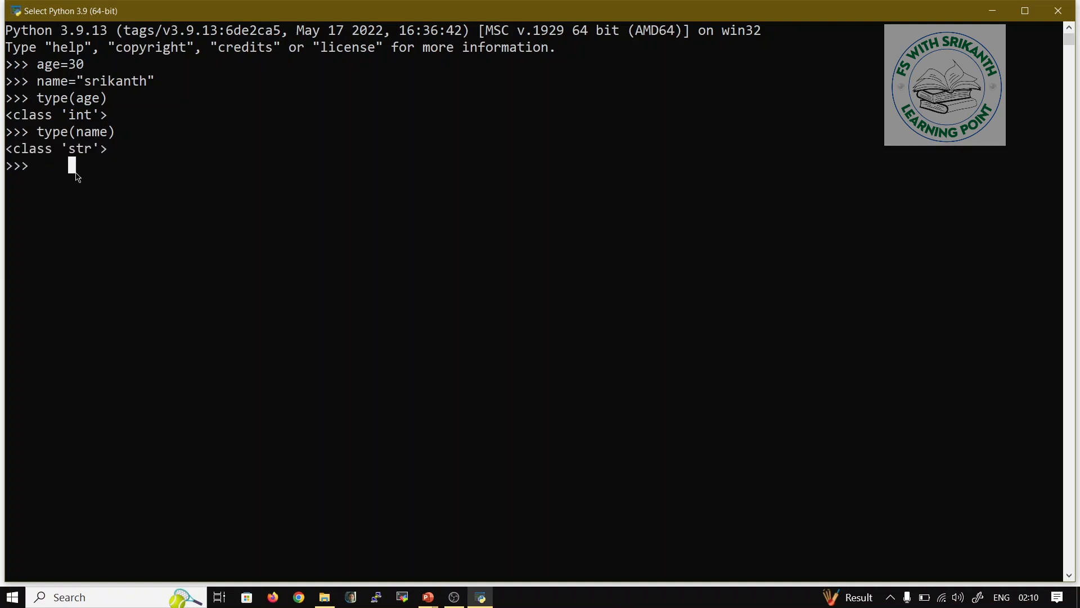
pyautogui.moveTo(35, 168)
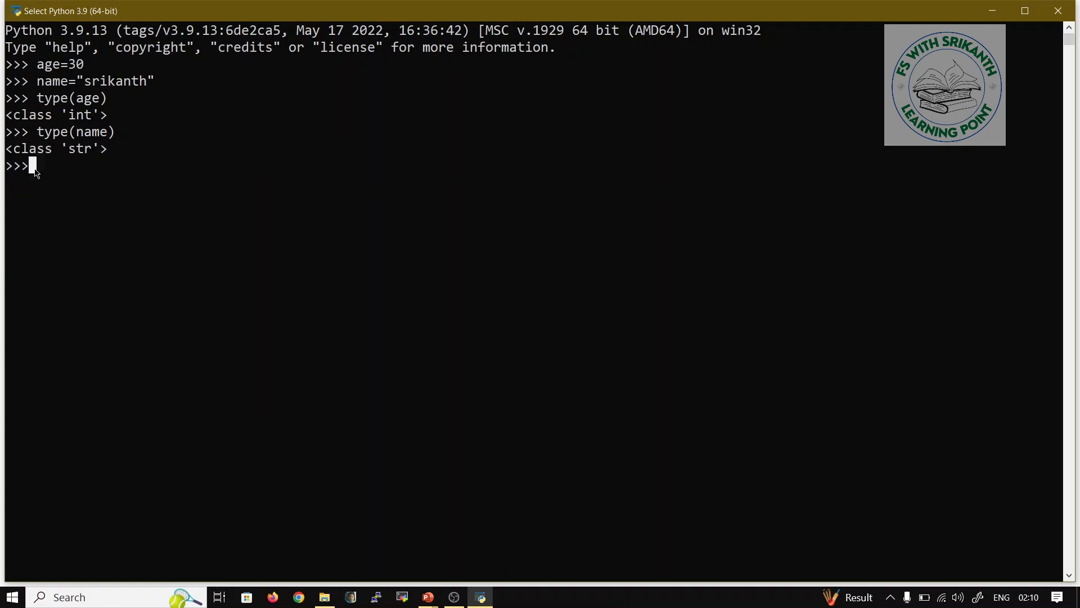
# Reassign age to the string "text"
pyautogui.write('age=')
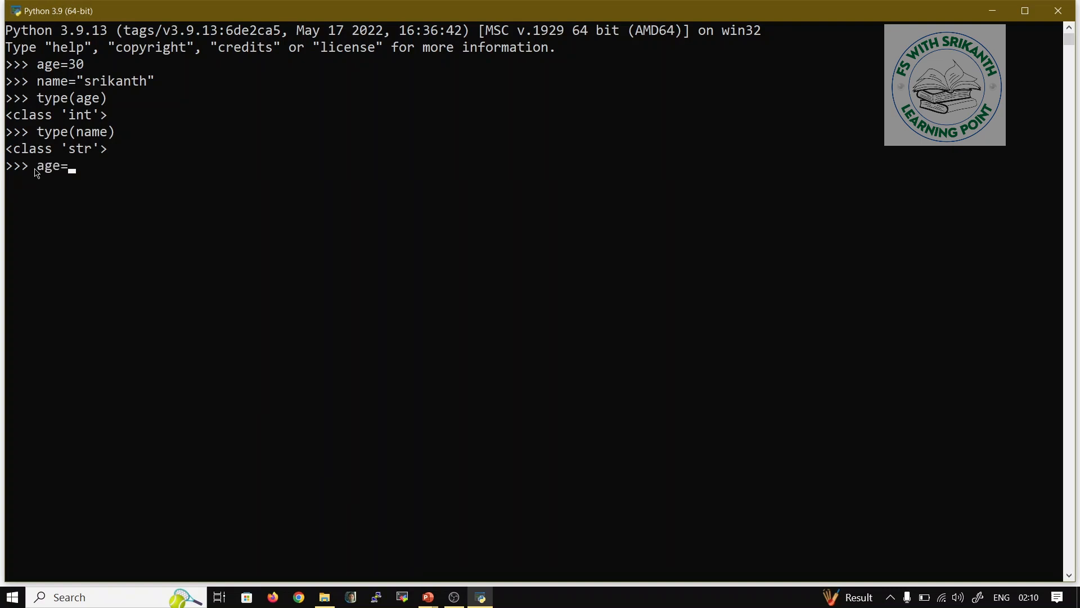
pyautogui.write('"')
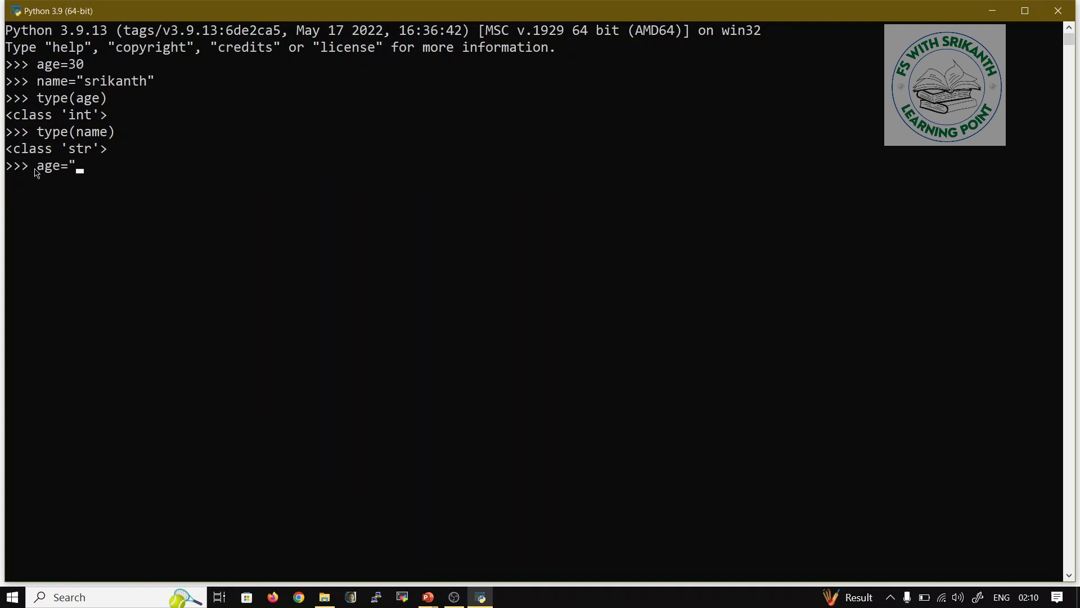
pyautogui.write('text"')
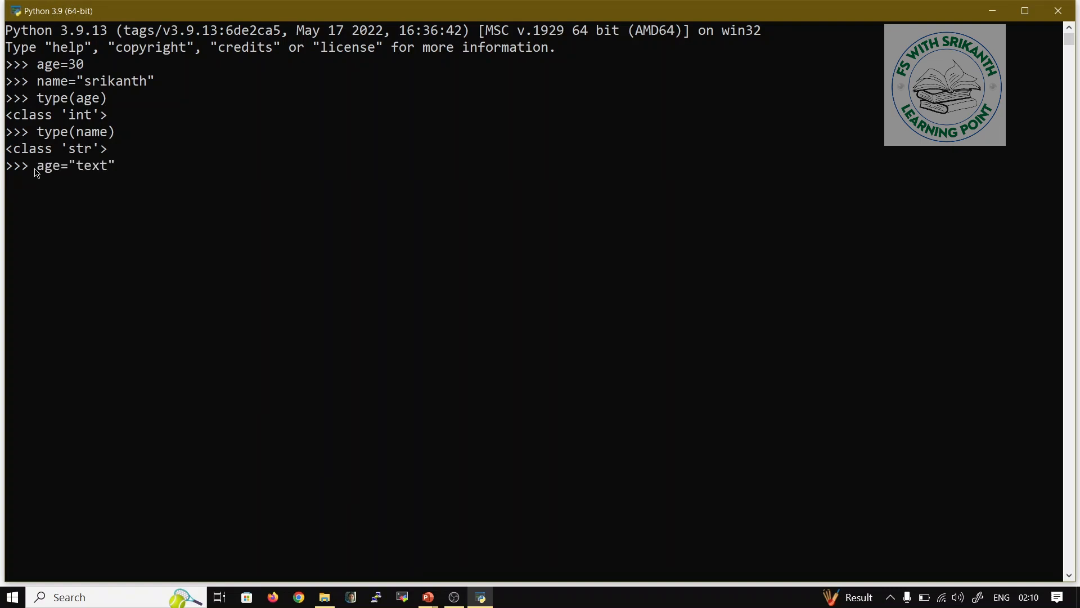
pyautogui.press('enter')
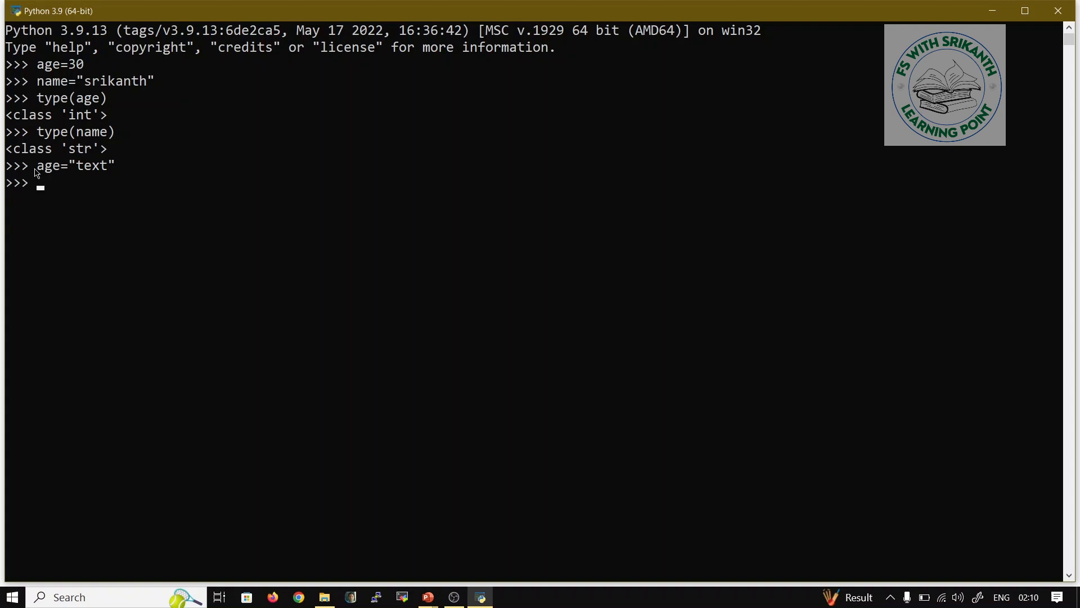
# Confirm type(age) now reports str instead of int
pyautogui.write('type')
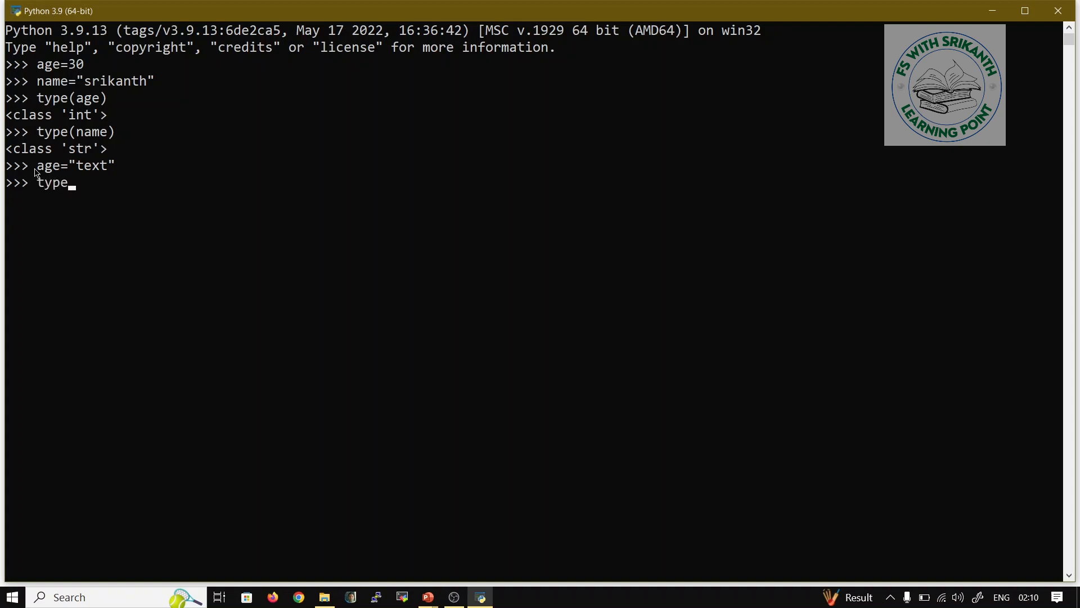
pyautogui.write('(age')
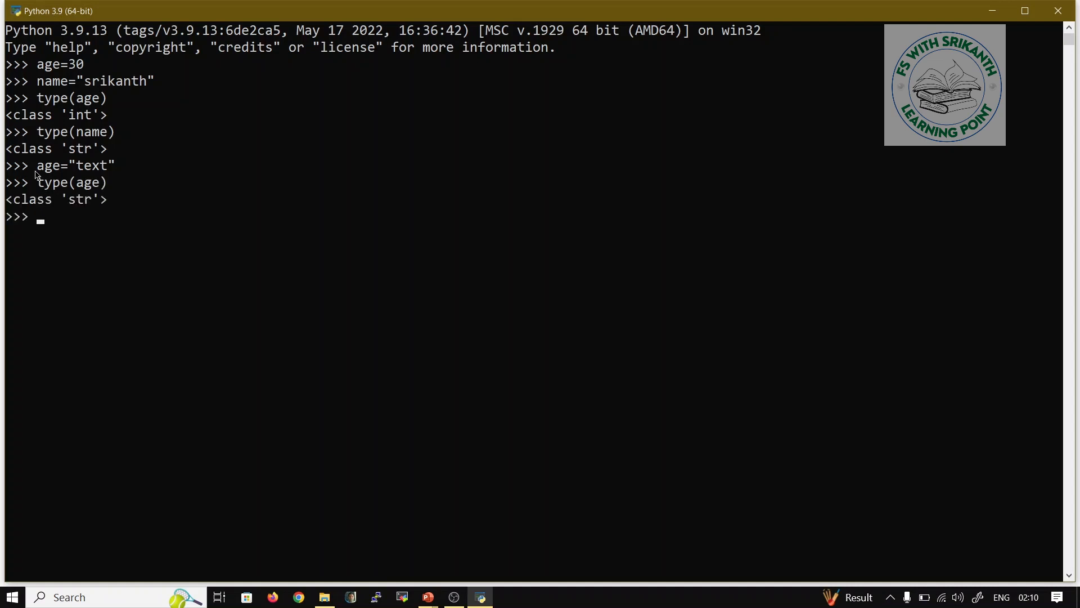
pyautogui.doubleClick(79, 199)
pyautogui.write('ag')
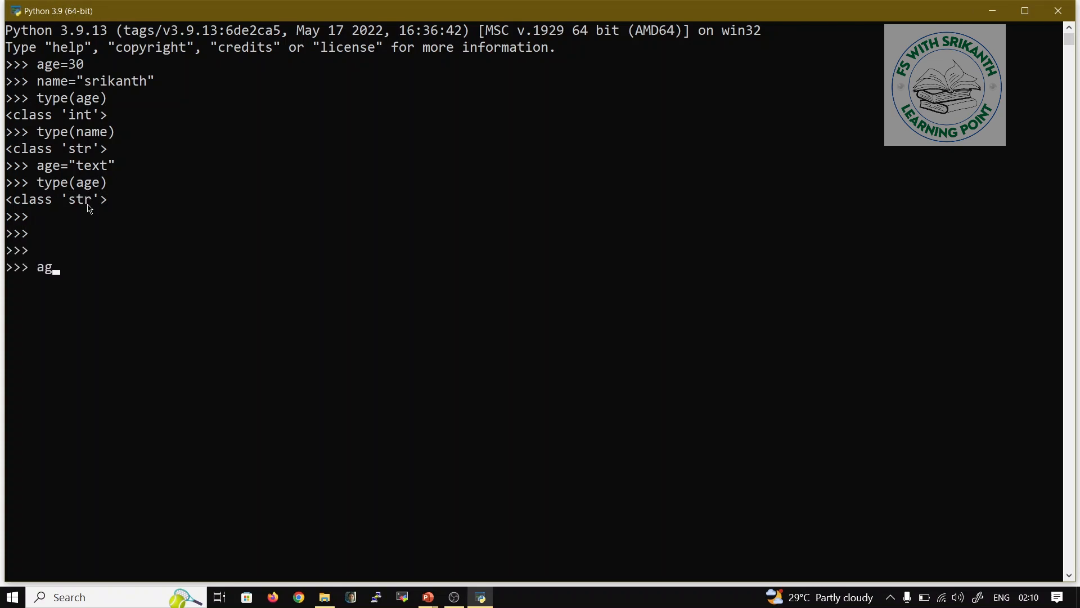
# Set age = 25 and assign AGE = age
pyautogui.write('e=')
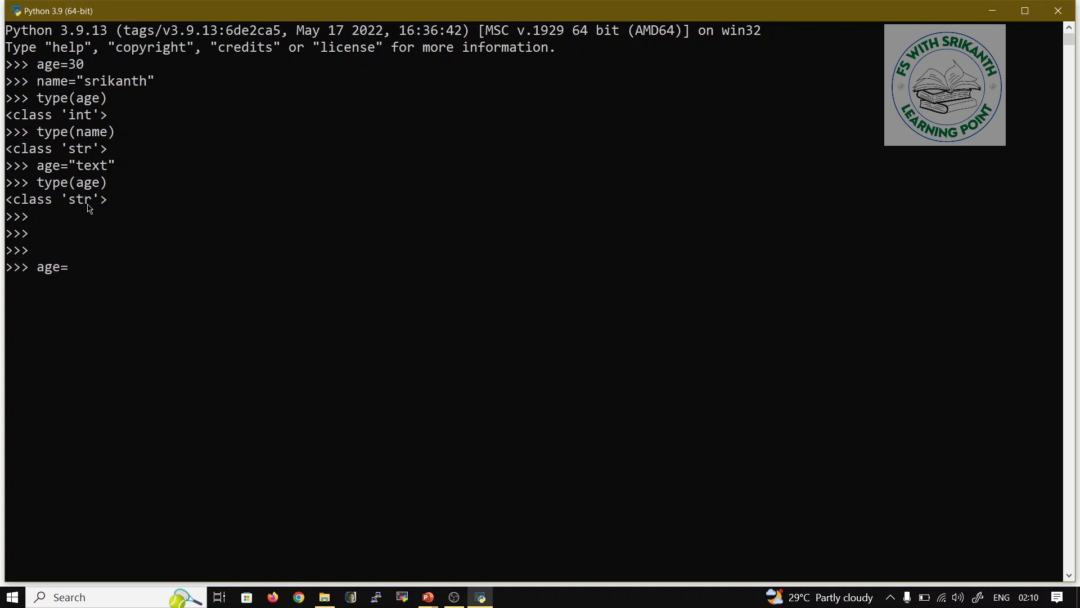
pyautogui.write('25')
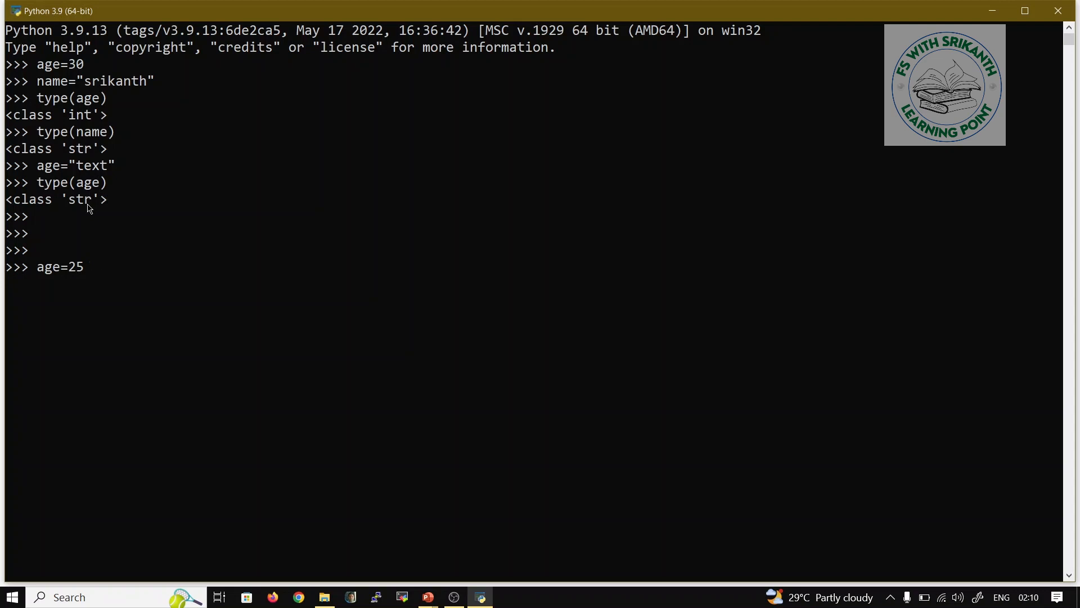
pyautogui.press('enter')
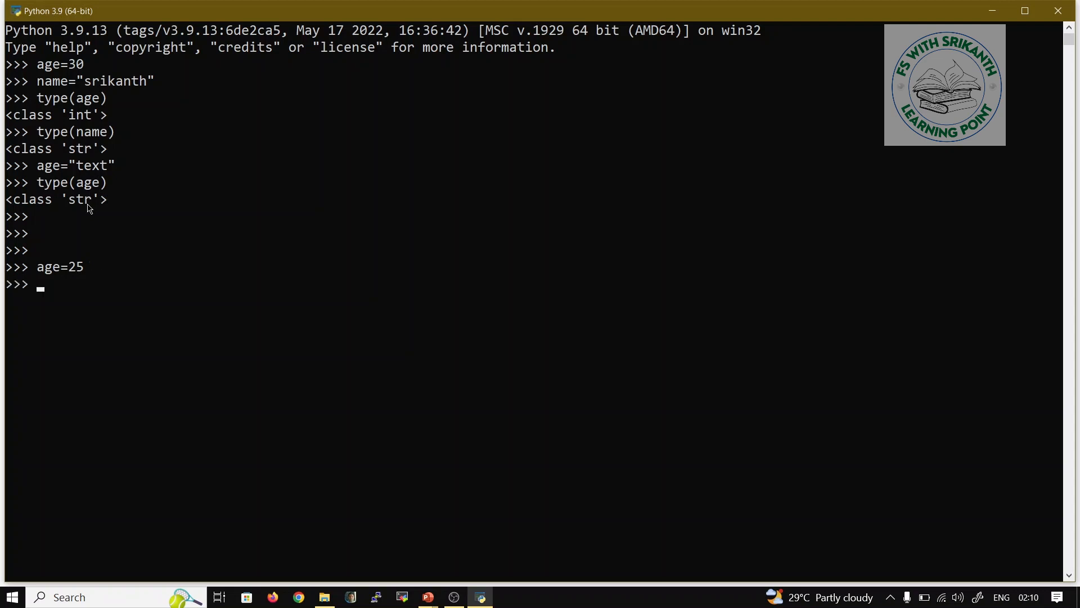
pyautogui.write('AGE=')
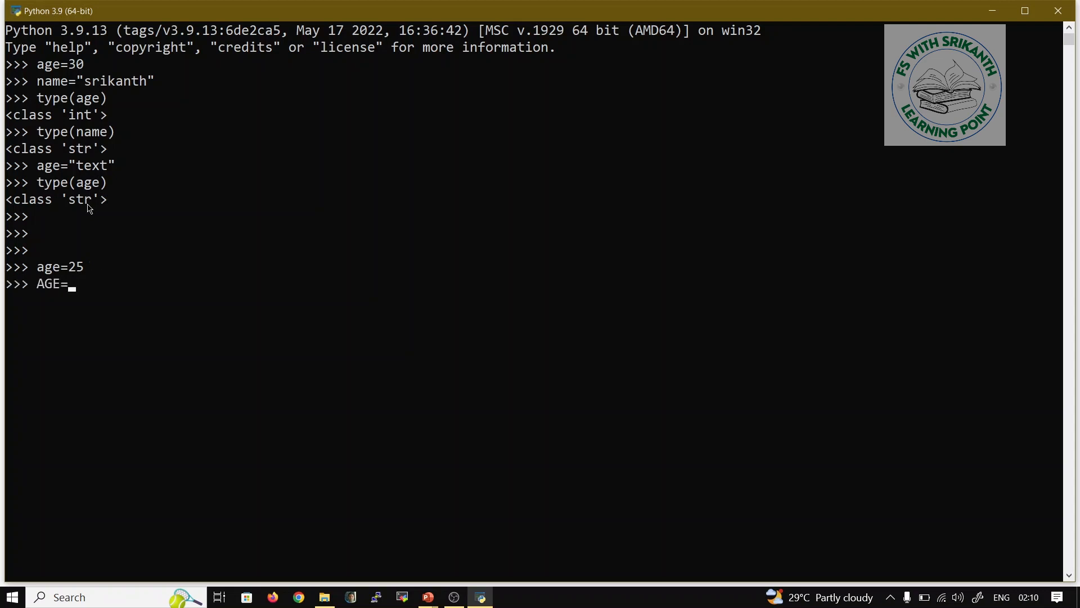
pyautogui.write('age')
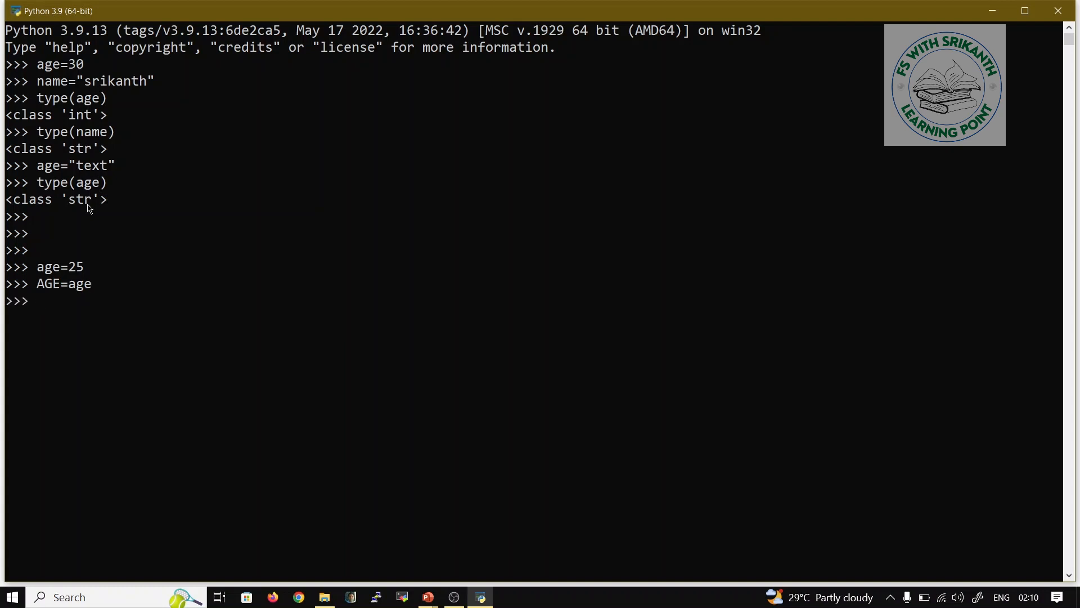
# Print age and AGE, each showing 25
pyautogui.write('print')
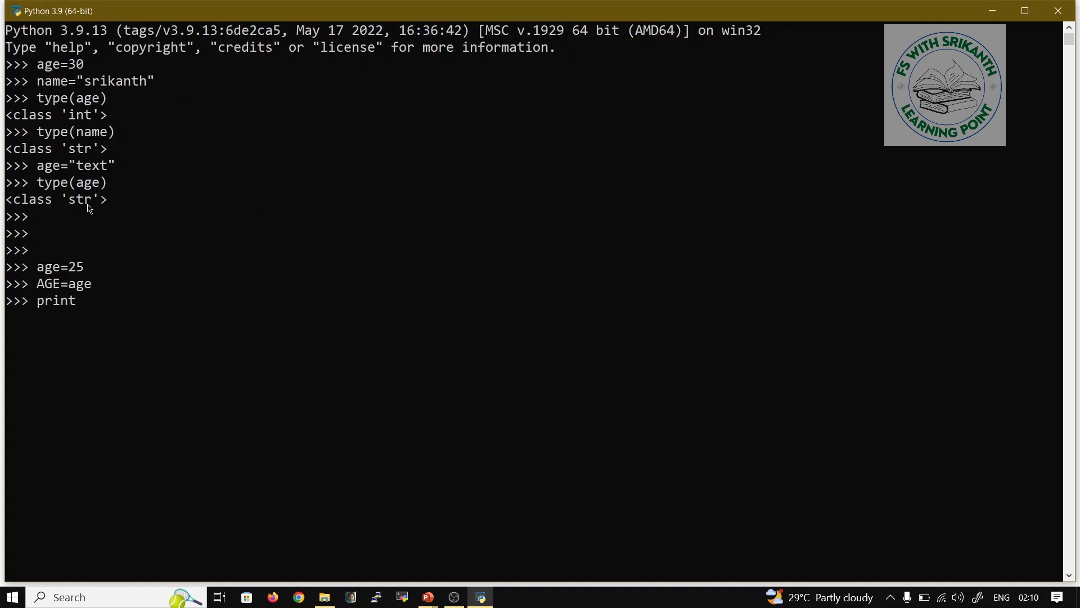
pyautogui.write('(')
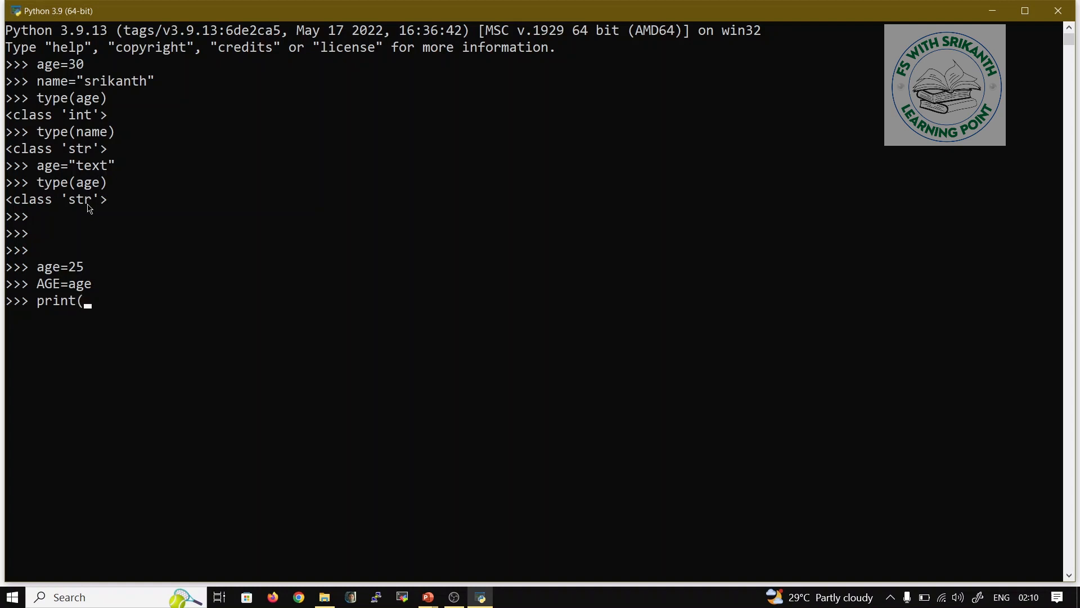
pyautogui.write('age')
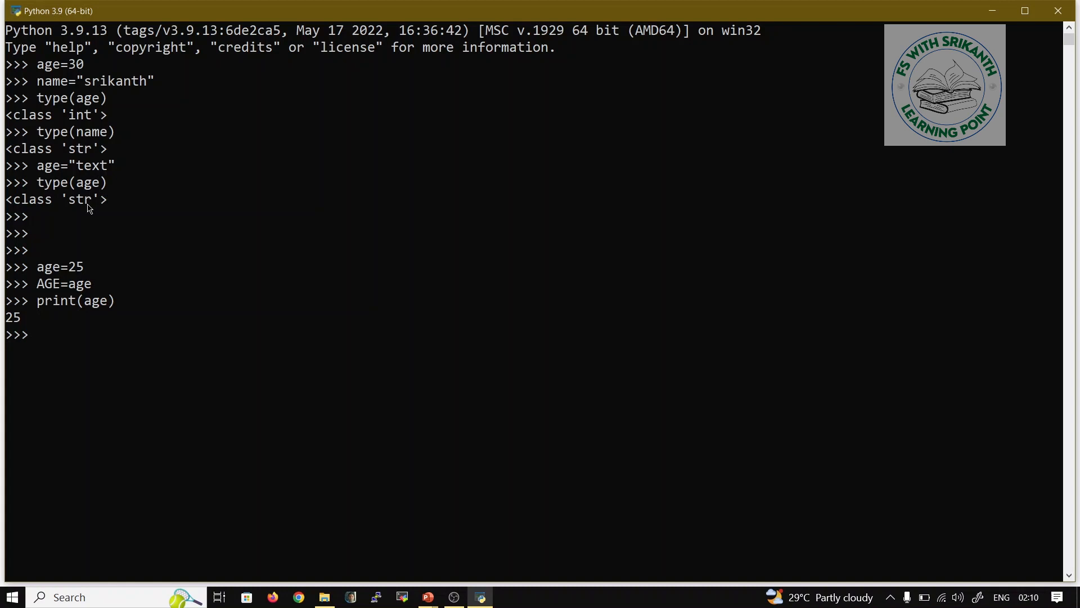
pyautogui.write('print')
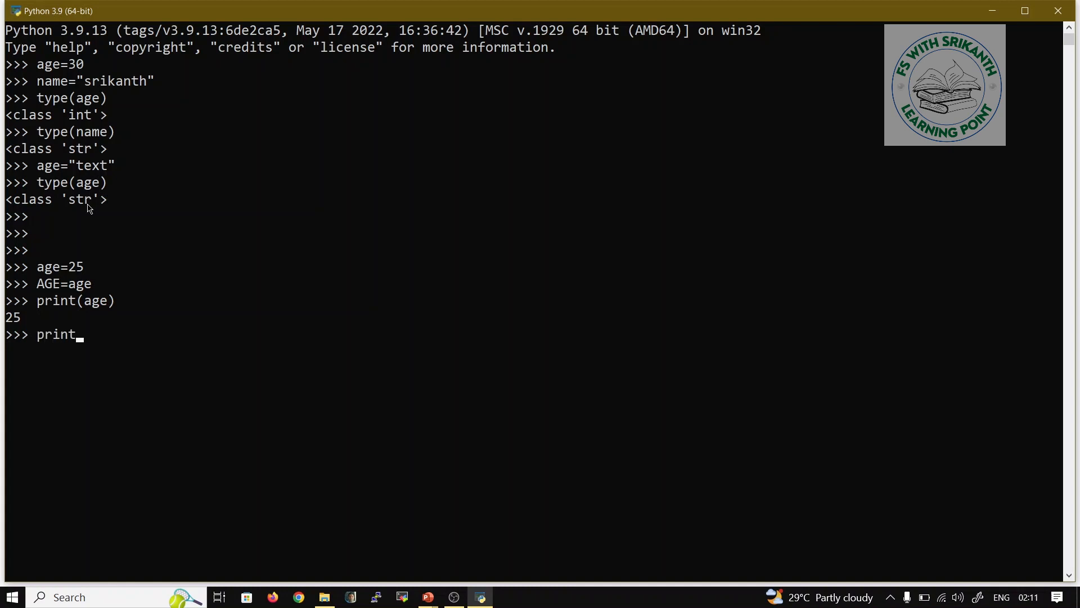
pyautogui.write('(AGE')
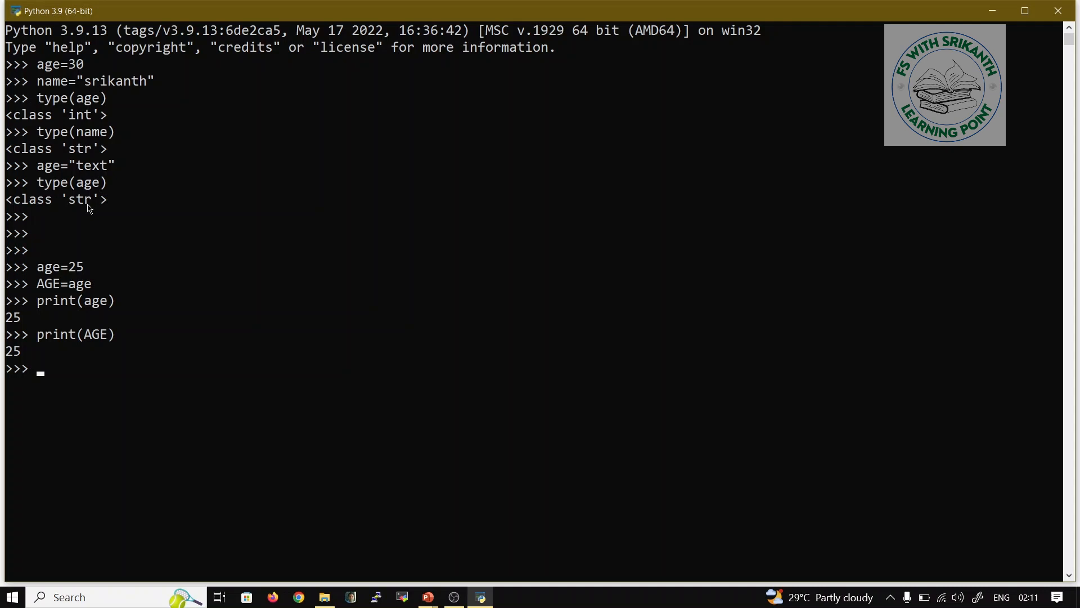
# Begin a print(PI call at the prompt
pyautogui.write('pr')
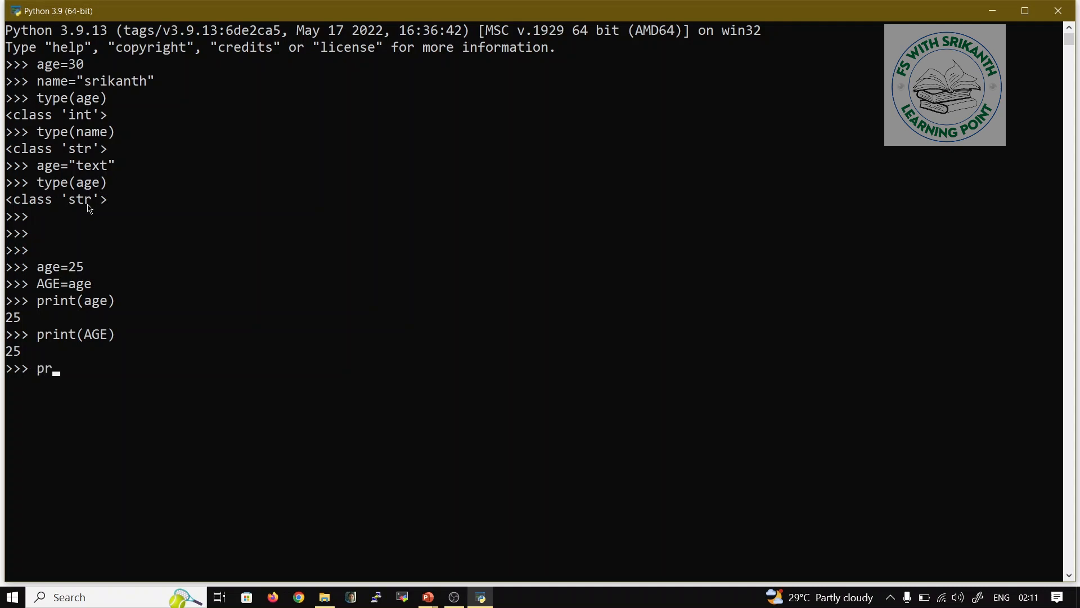
pyautogui.write('int')
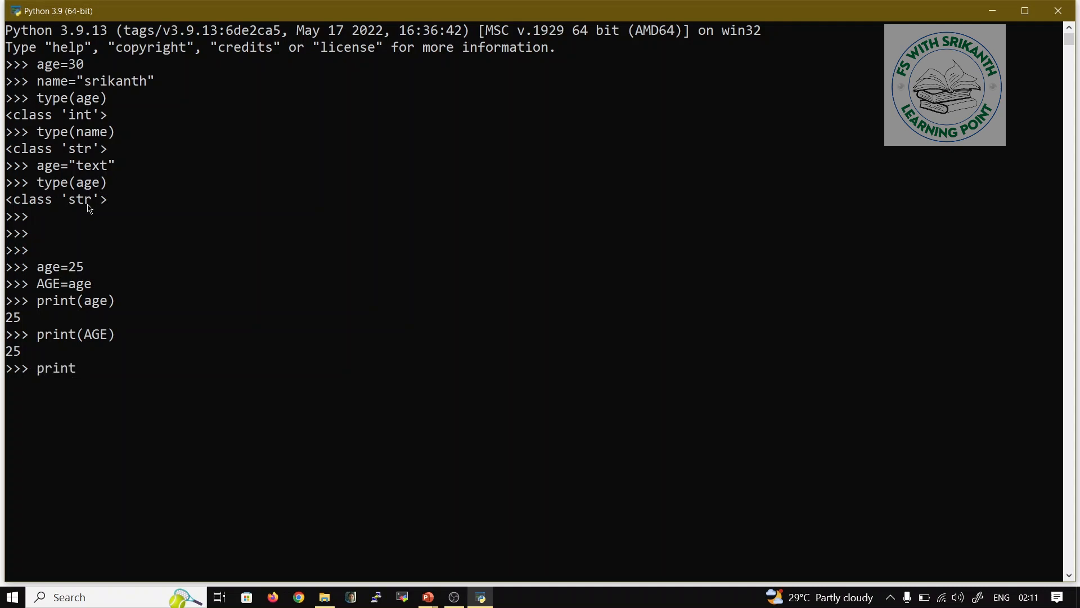
pyautogui.write('(PI')
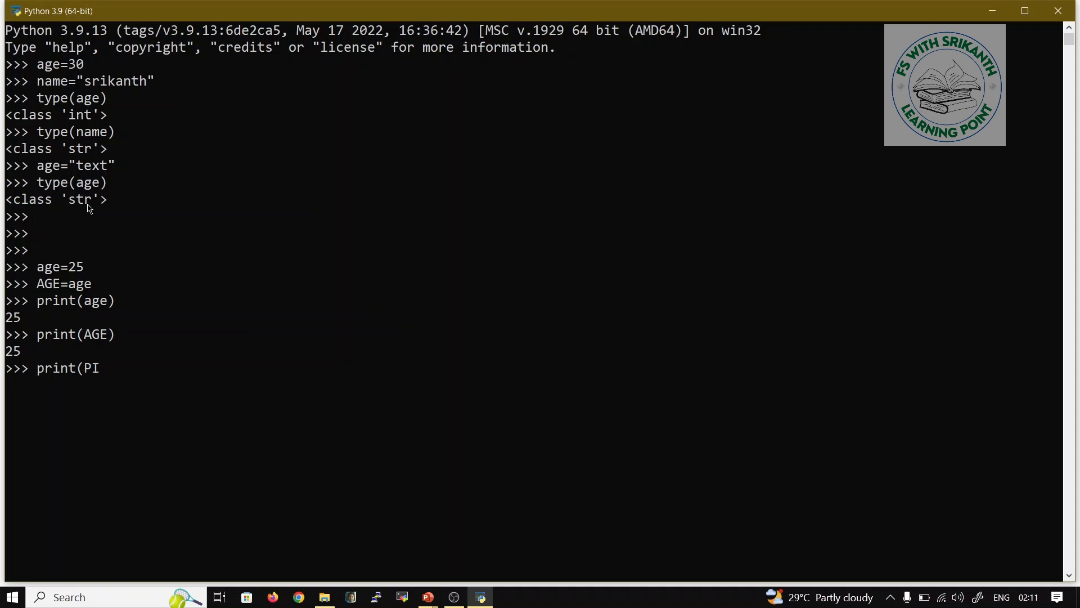